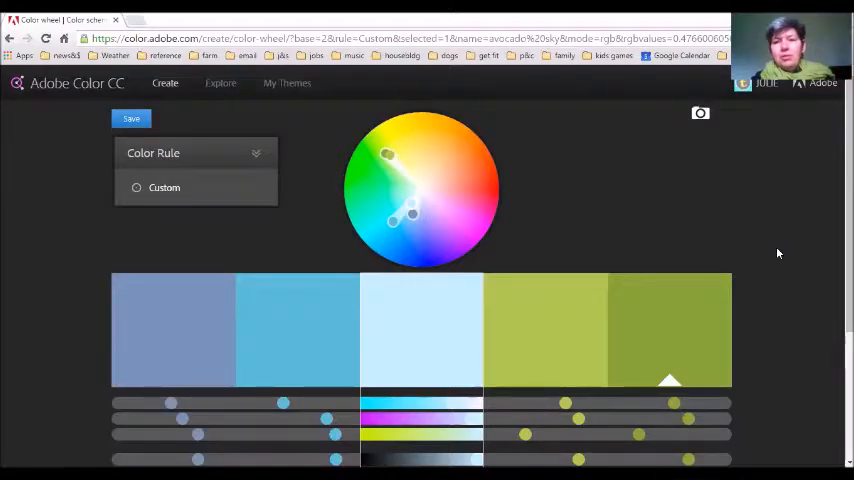
mouse_move(628, 135)
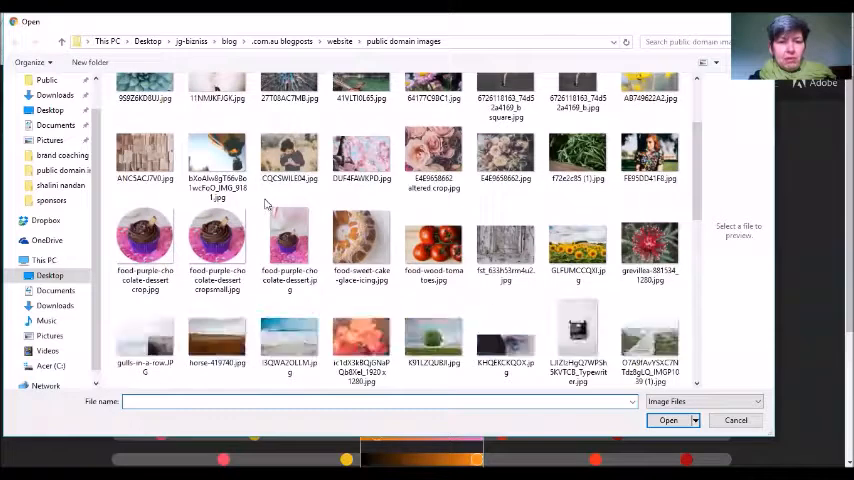
Choose the altered-crop pink roses image from the public domain images folder.
scroll("up", 3)
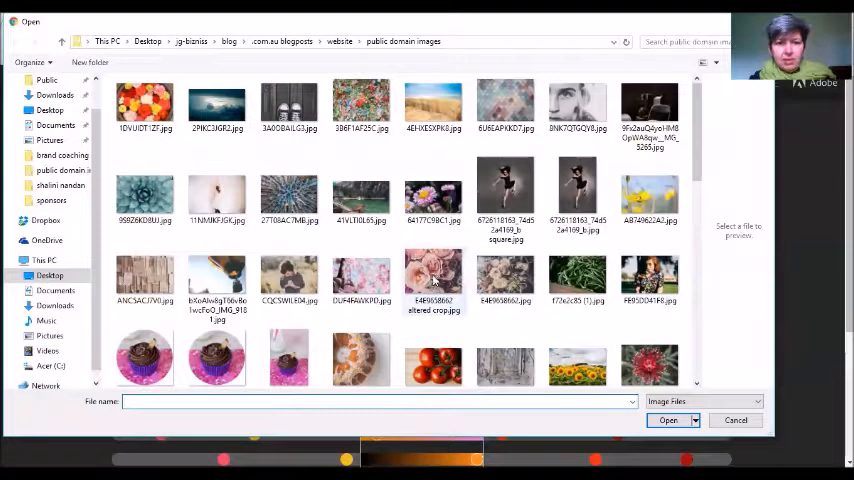
left_click(433, 280)
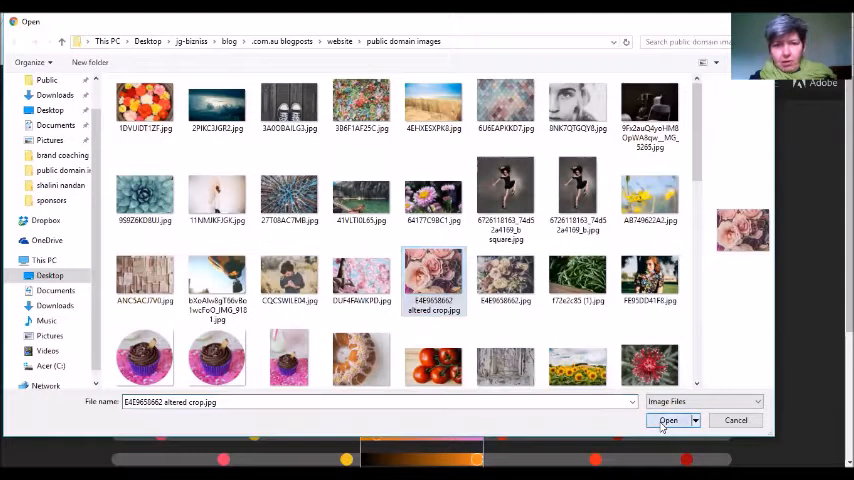
Load the roses photo and sample it with Bright, Muted, Deep and another mood.
left_click(668, 420)
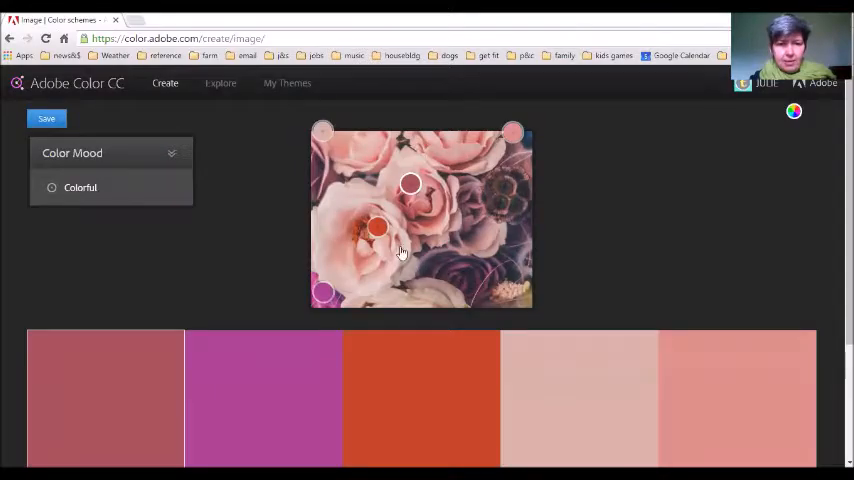
mouse_move(155, 247)
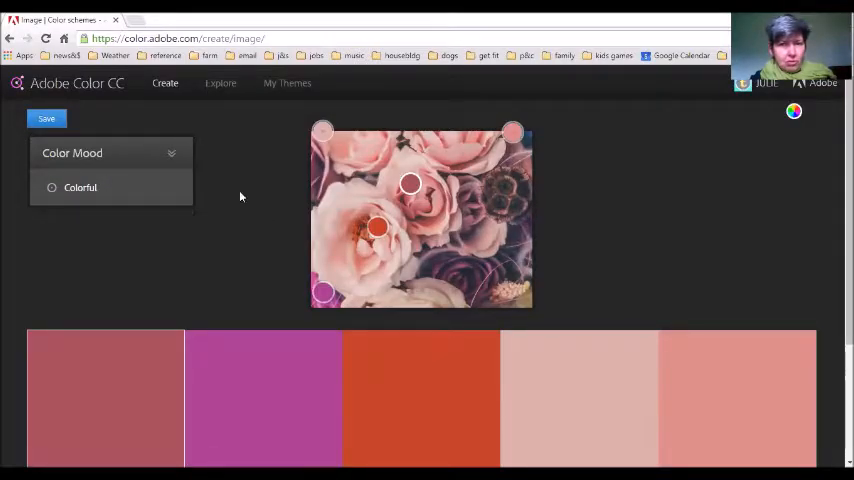
left_click(108, 153)
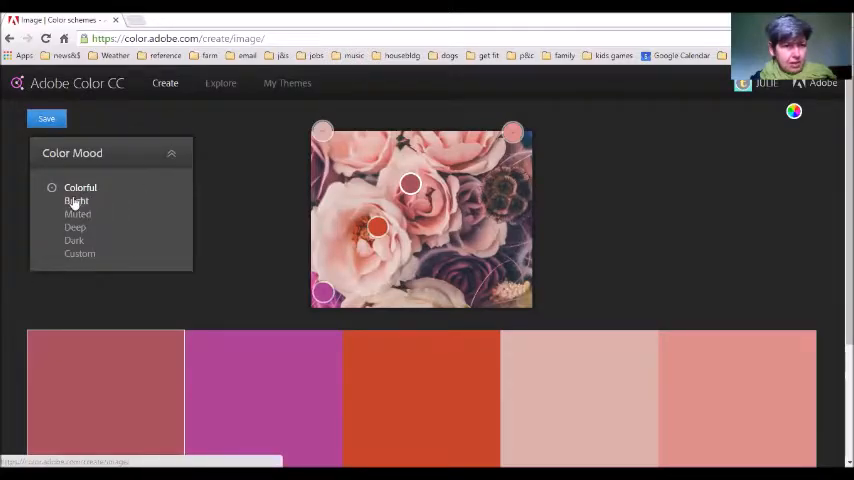
left_click(52, 201)
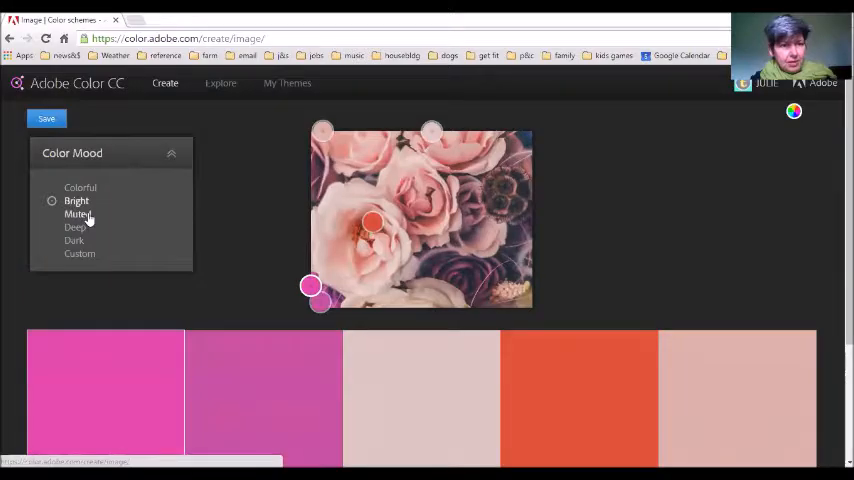
left_click(52, 214)
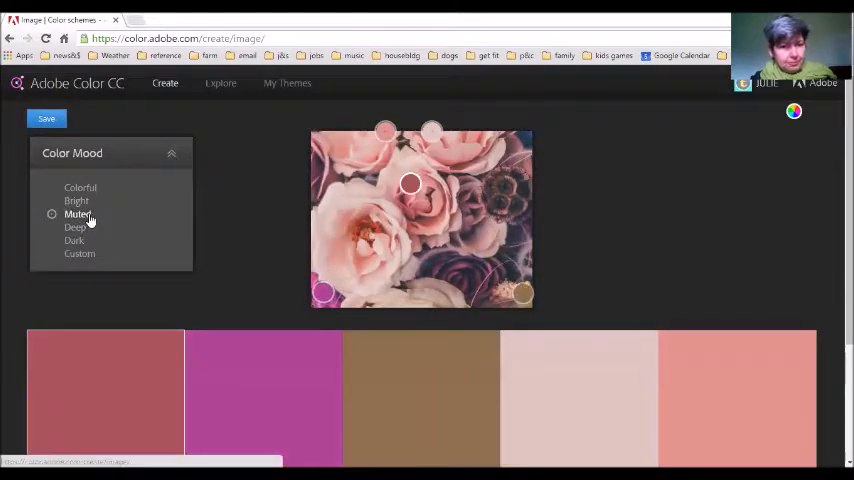
left_click(52, 227)
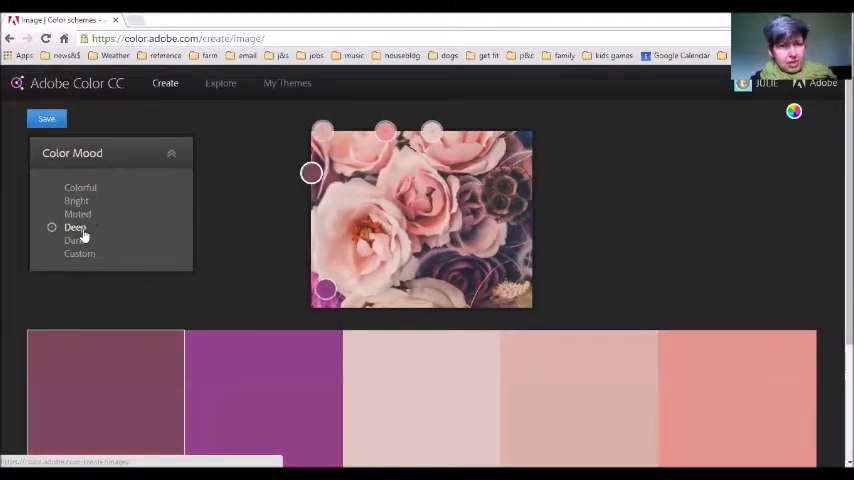
left_click(74, 240)
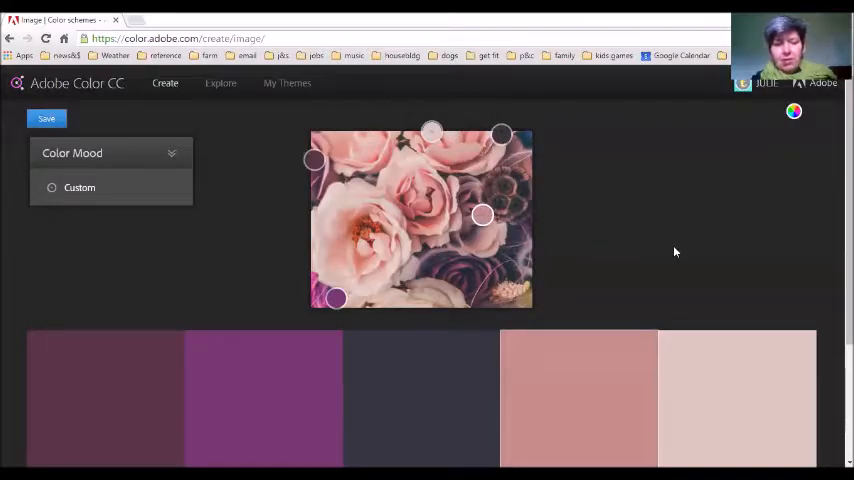
mouse_move(273, 384)
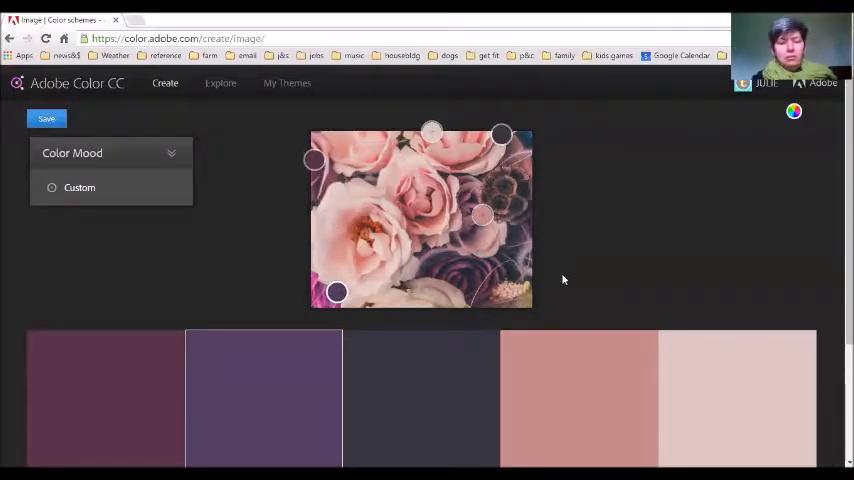
mouse_move(633, 272)
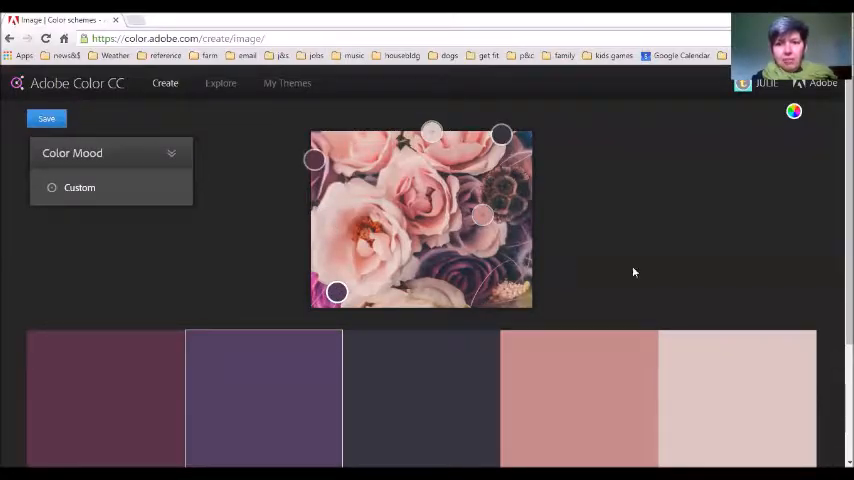
mouse_move(781, 236)
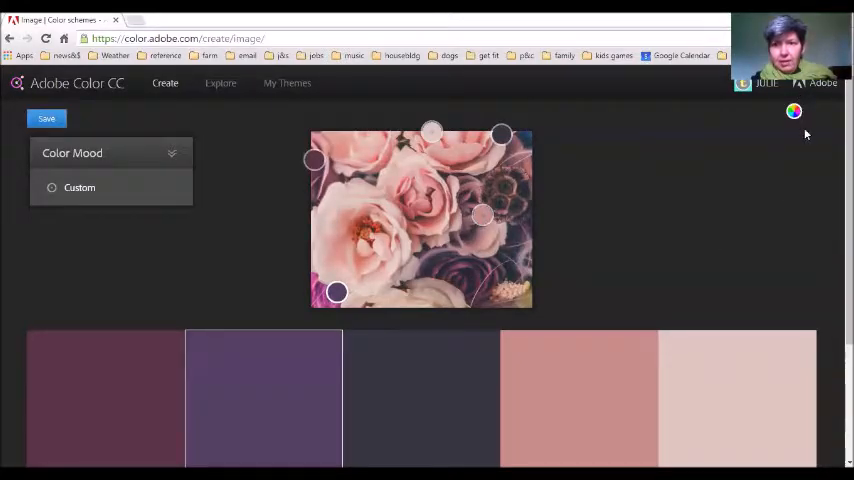
mouse_move(793, 111)
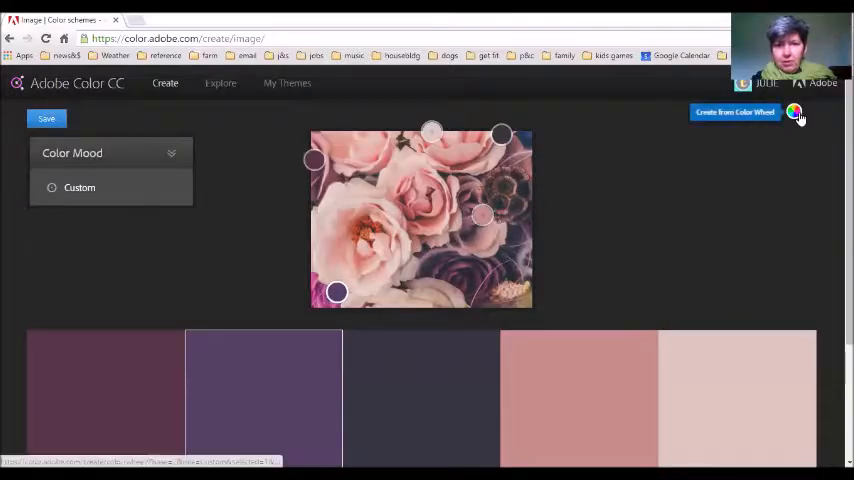
Show the rose palette in the Create from Color Wheel editor.
left_click(735, 112)
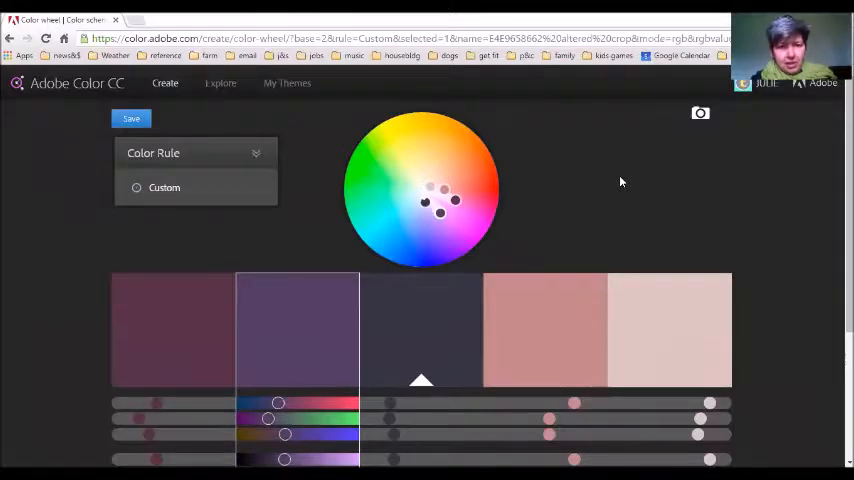
mouse_move(614, 184)
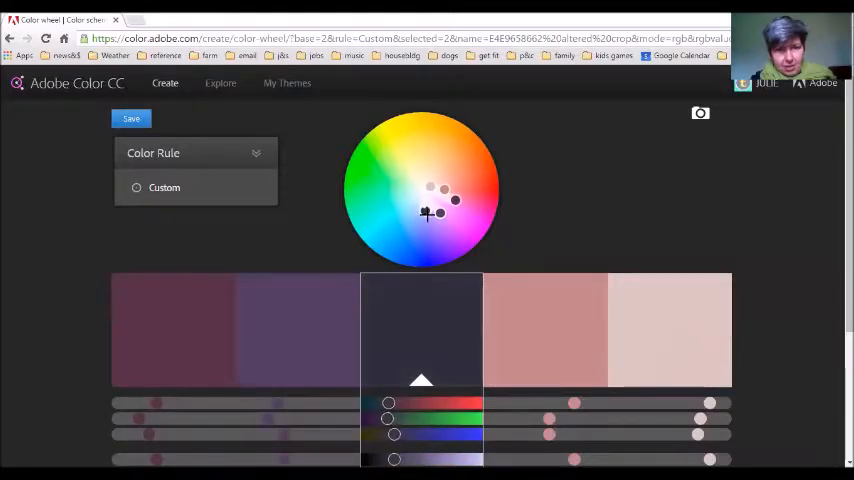
Shift the charcoal middle swatch's wheel marker to a soft periwinkle blue.
left_click_drag(427, 213, 443, 260)
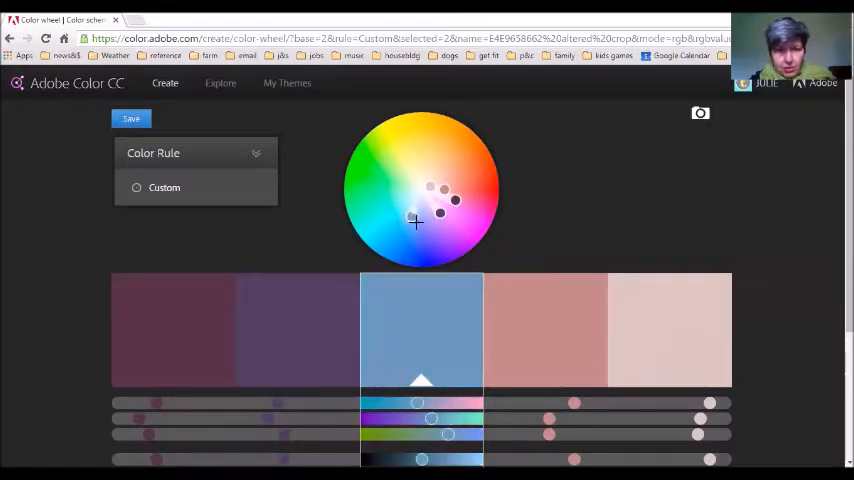
left_click(195, 153)
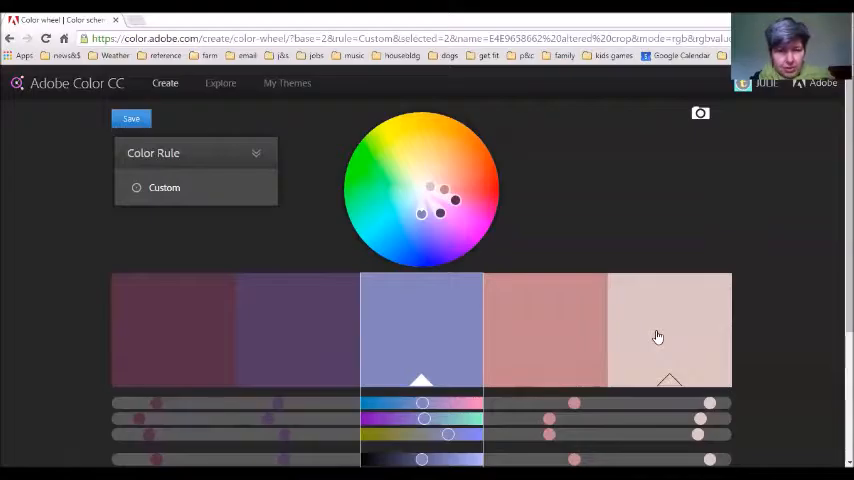
scroll("down", 3)
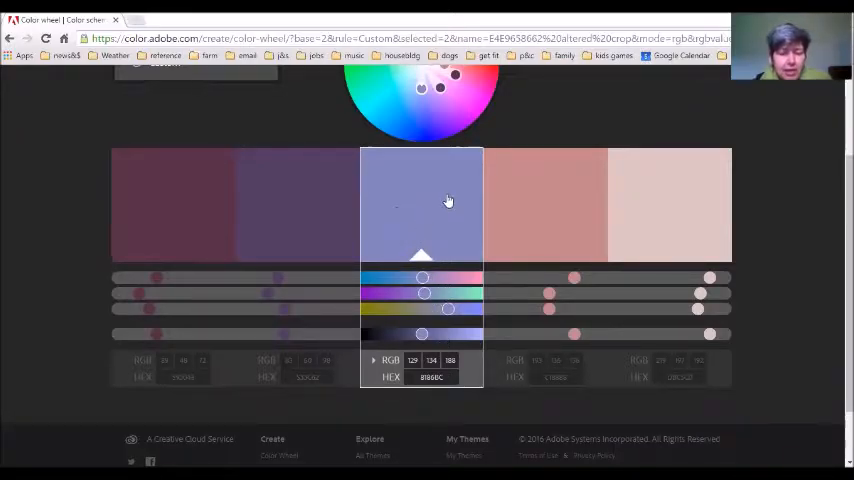
mouse_move(445, 228)
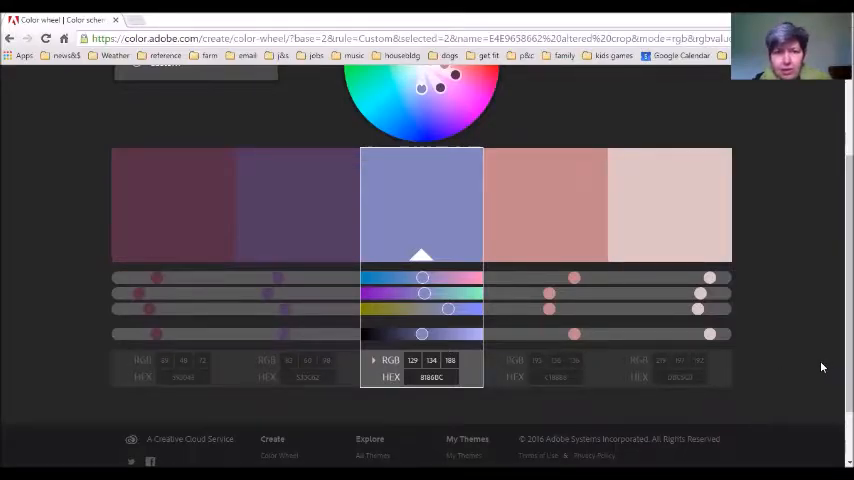
scroll("up", 3)
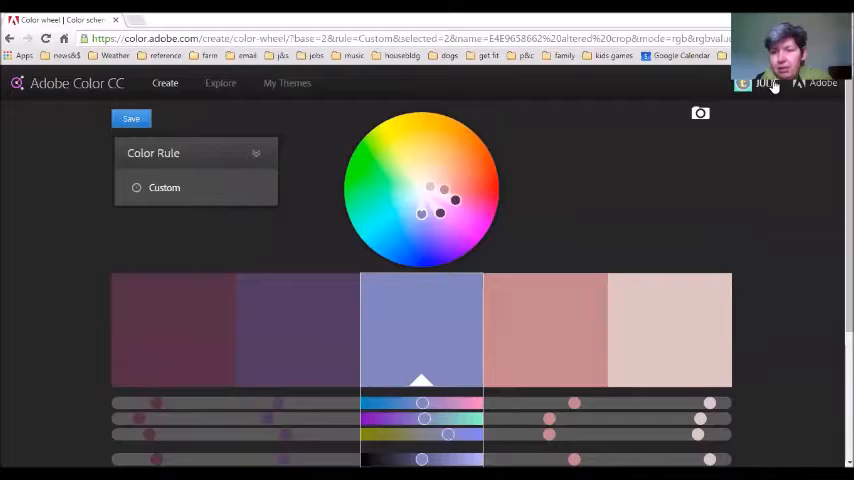
mouse_move(757, 96)
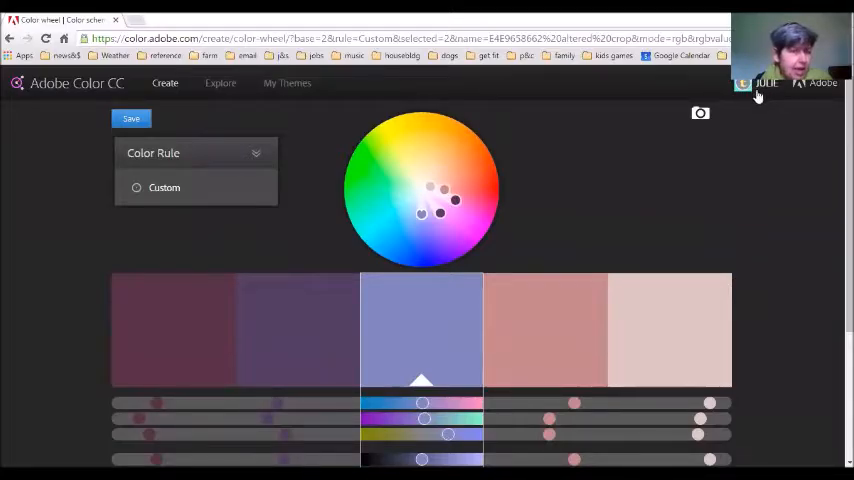
Name the rose palette 'lush roses 2' and save it to My Library as published.
left_click(131, 118)
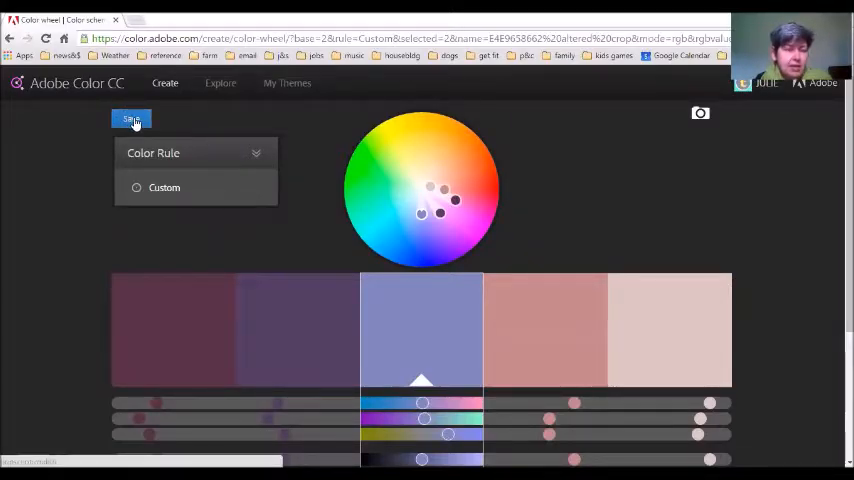
left_click(131, 119)
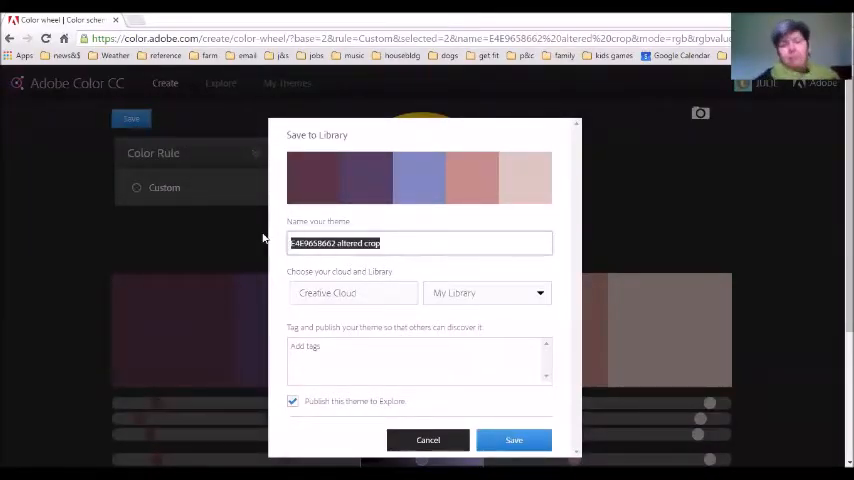
type("lui")
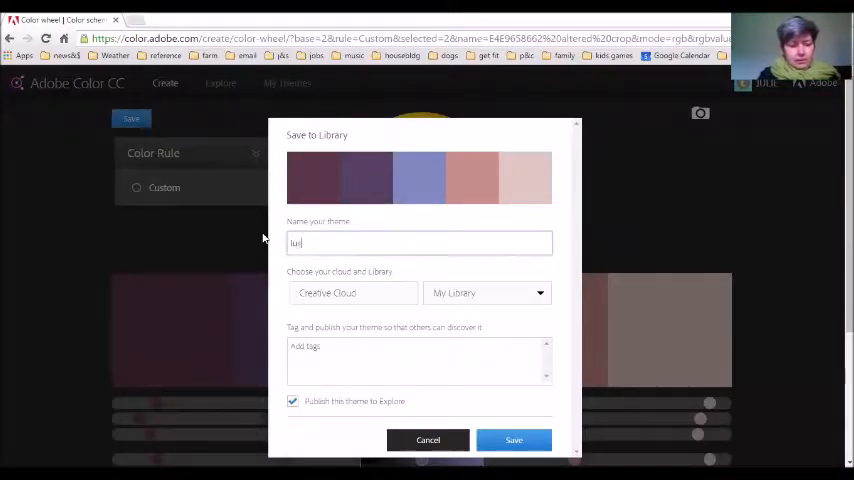
type("lush roses 2")
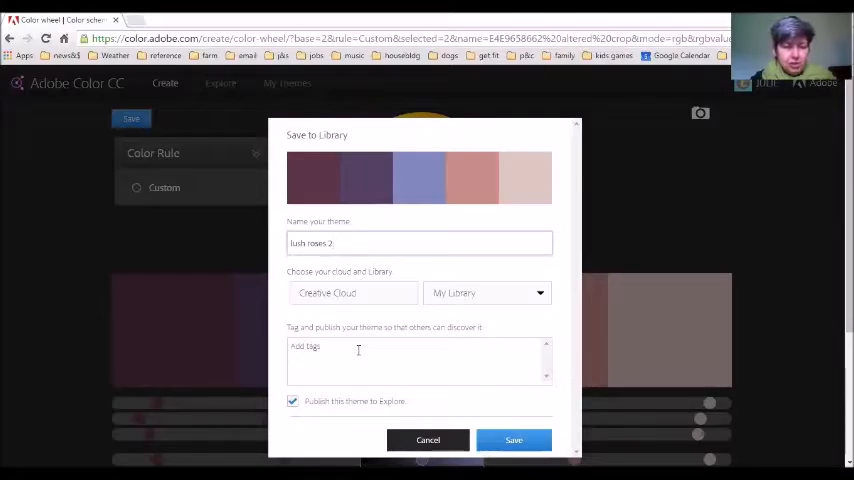
left_click(360, 350)
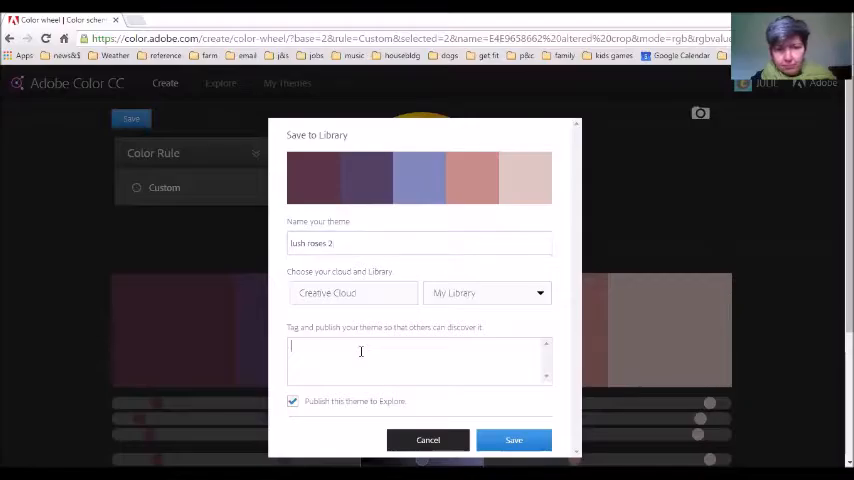
left_click(513, 440)
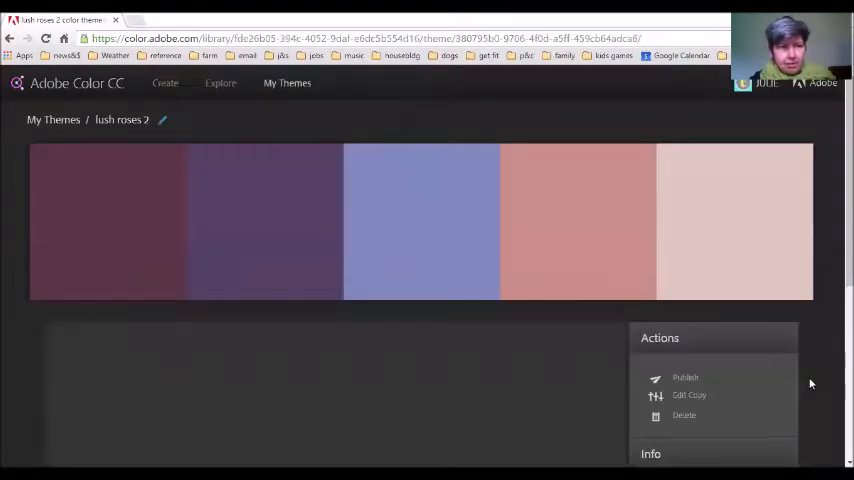
left_click(685, 377)
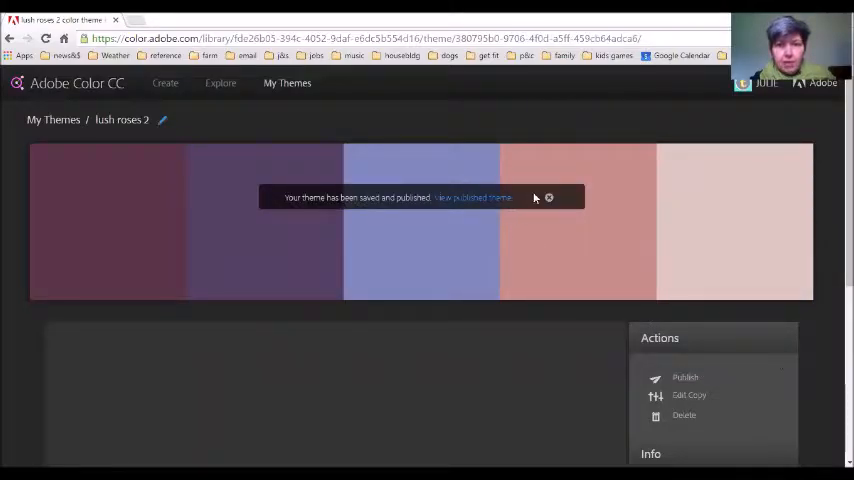
scroll("down", 3)
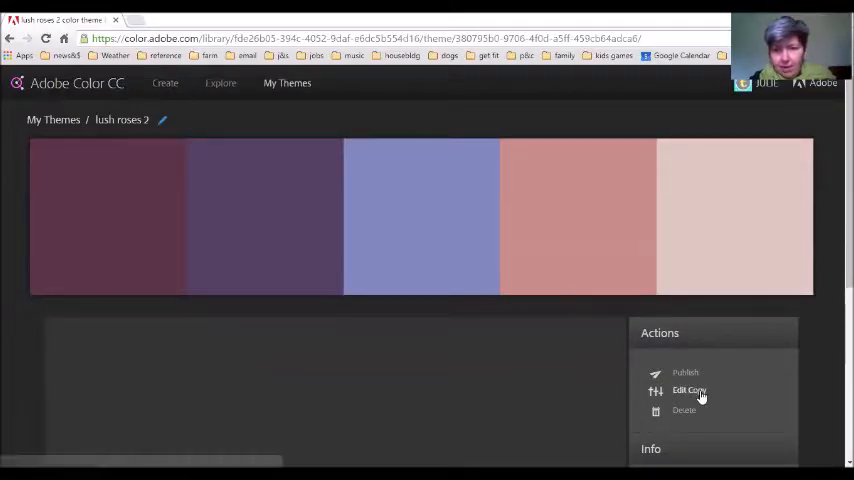
Make an edit copy of lush roses 2 and switch its rule from Monochromatic to Triad.
left_click(689, 390)
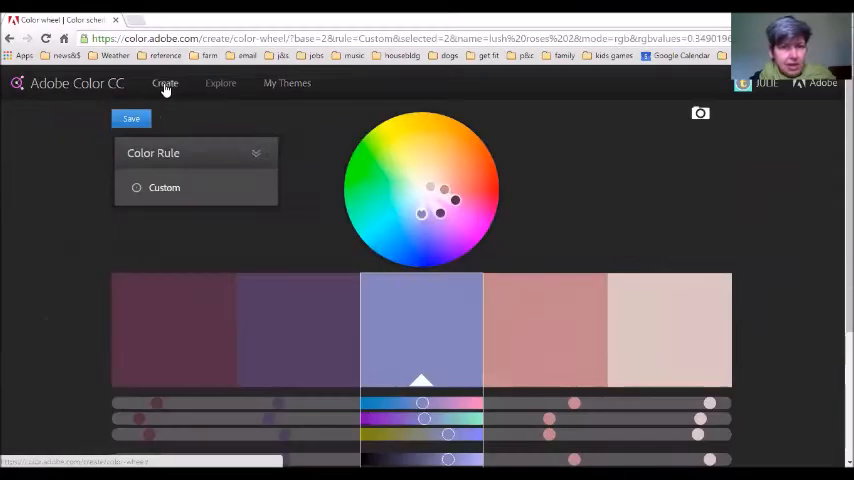
mouse_move(218, 253)
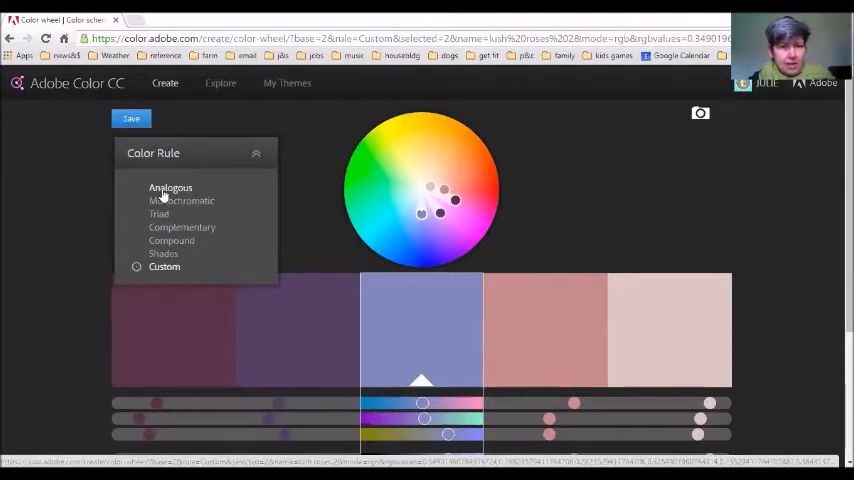
left_click(170, 188)
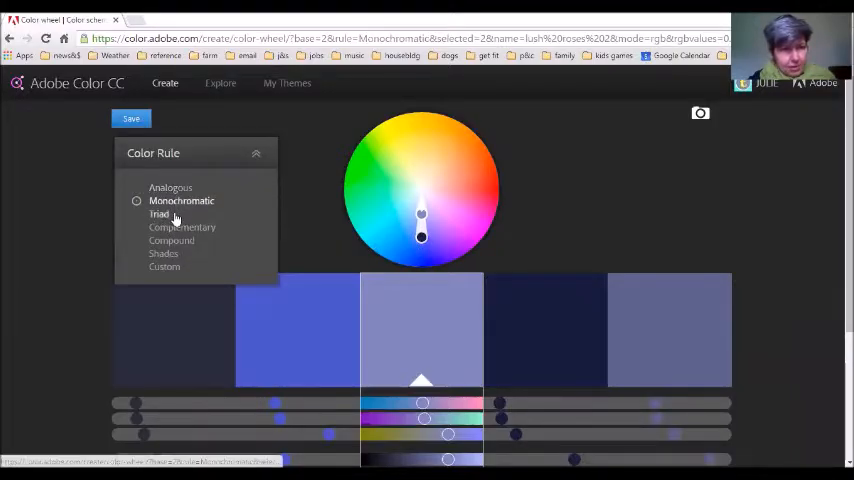
left_click(159, 214)
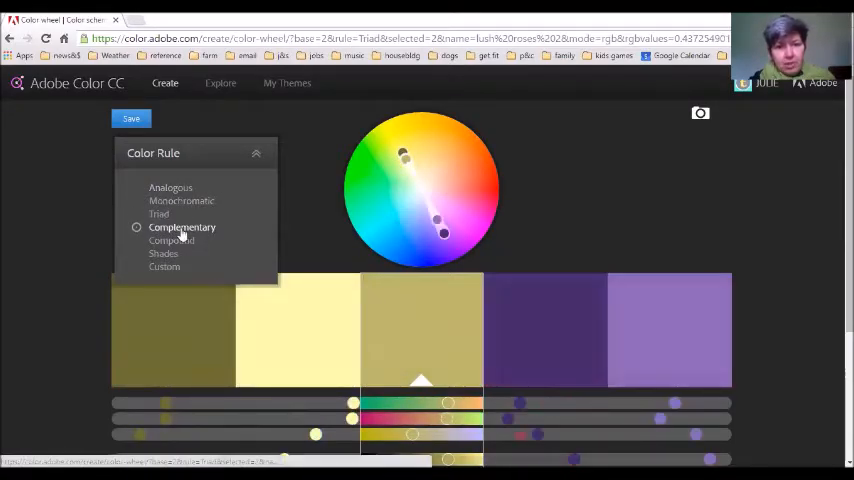
Apply the Complementary rule and rotate the base colour to green against brick red.
left_click(182, 227)
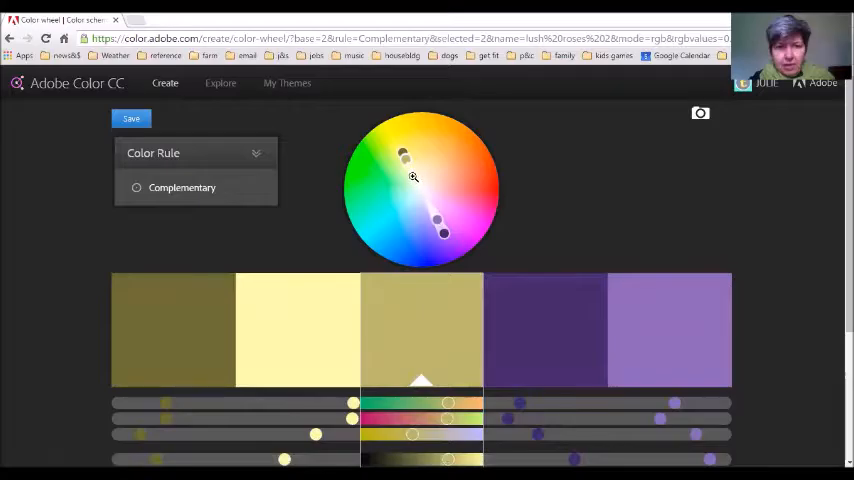
left_click_drag(403, 154, 407, 175)
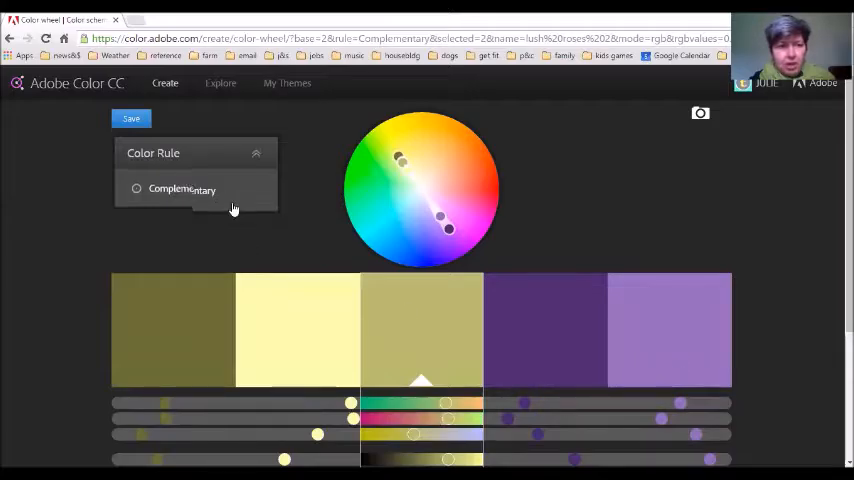
left_click(182, 189)
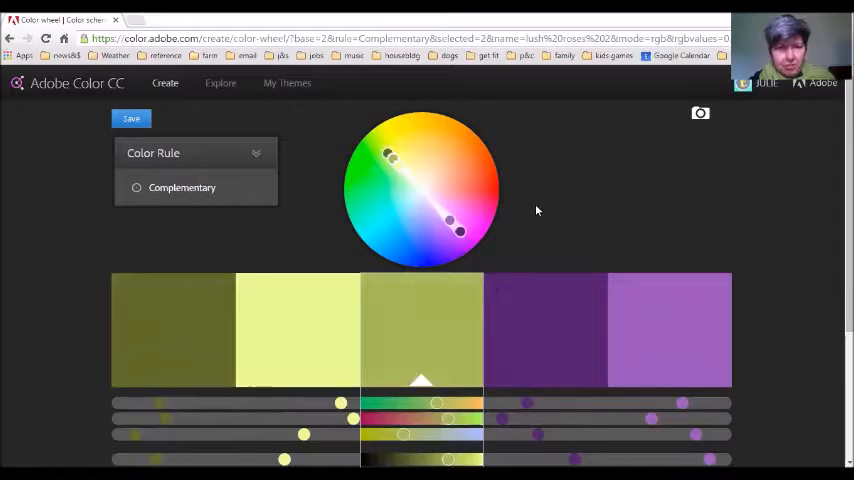
left_click(545, 320)
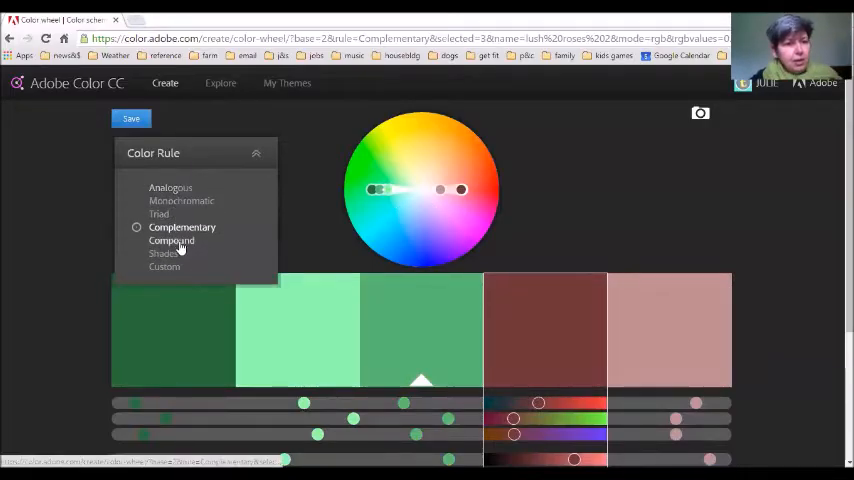
Try Compound, then apply Shades and drag the base marker to deep green.
left_click(171, 241)
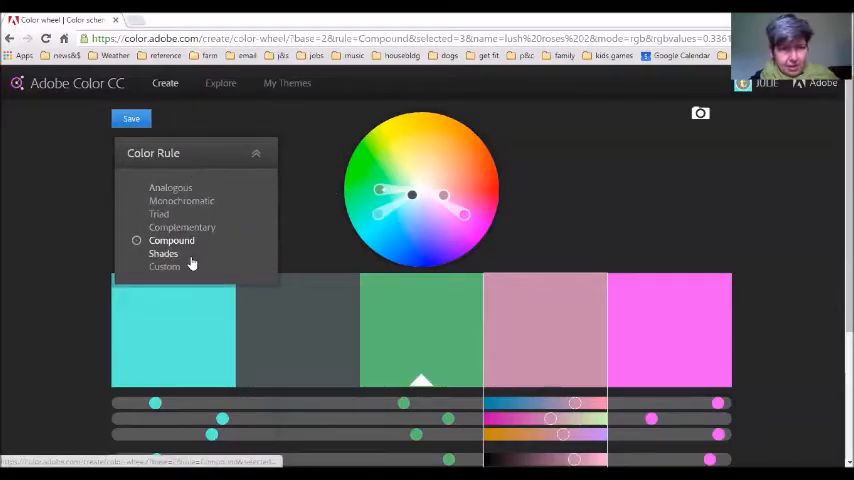
left_click(163, 253)
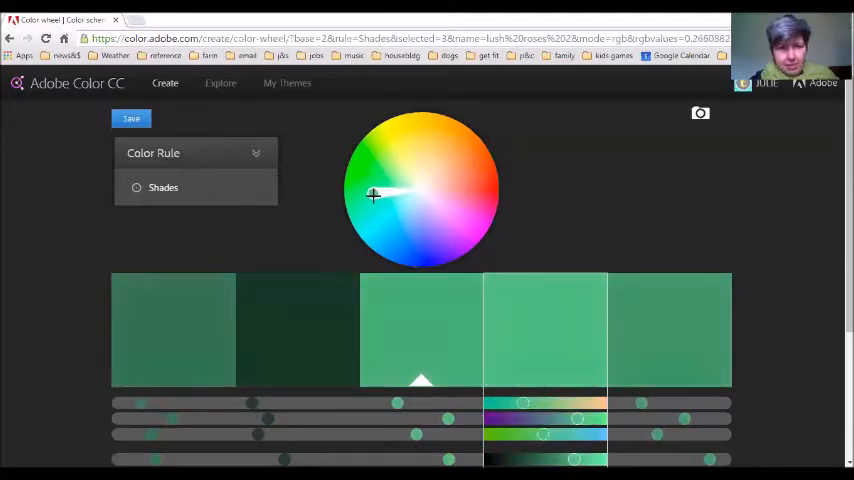
left_click_drag(373, 195, 359, 199)
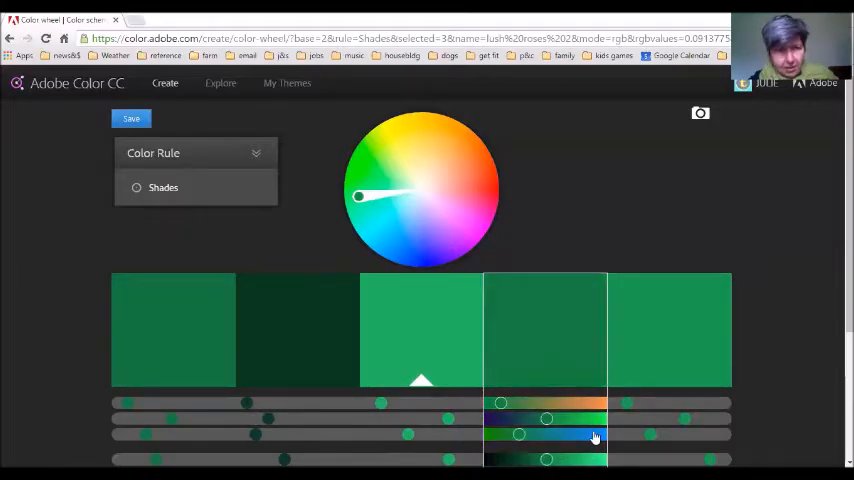
left_click(195, 153)
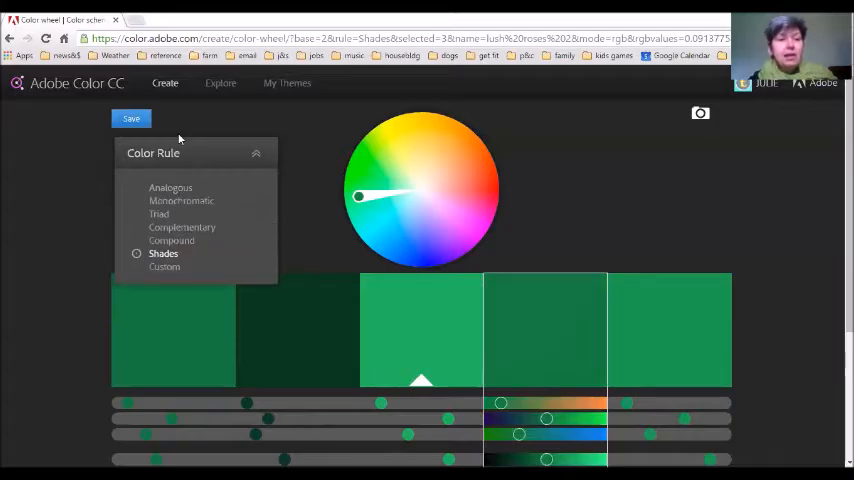
Save the five-green palette to My Library as 'greeeeeen' without publishing to Explore.
left_click(131, 118)
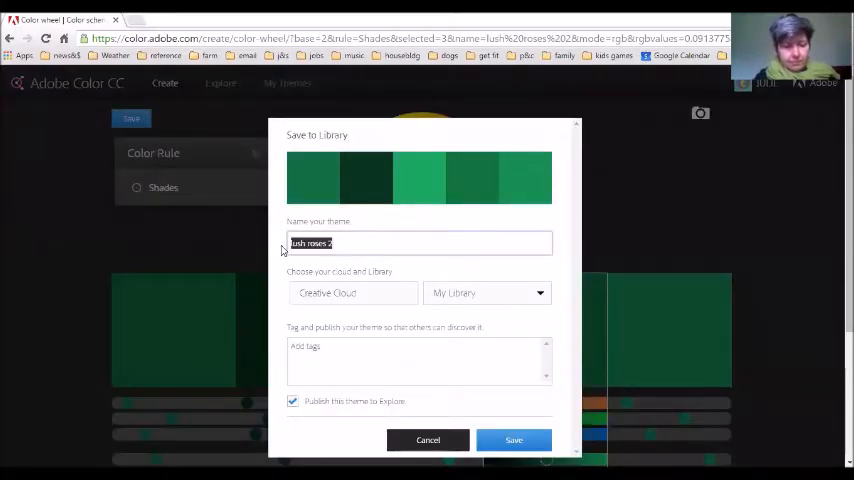
type("greeeeeen")
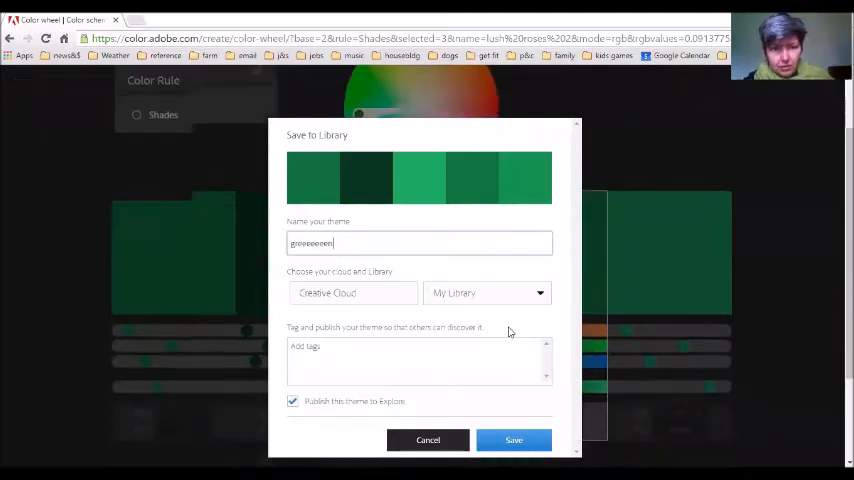
left_click(293, 401)
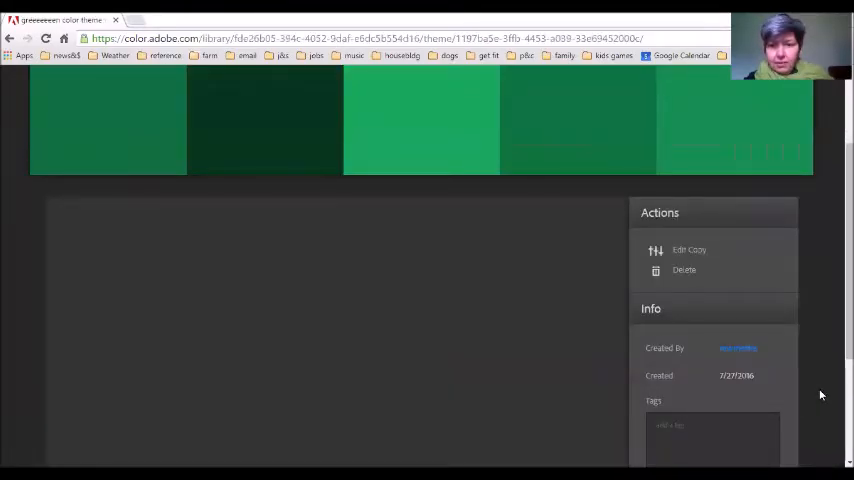
scroll("up", 3)
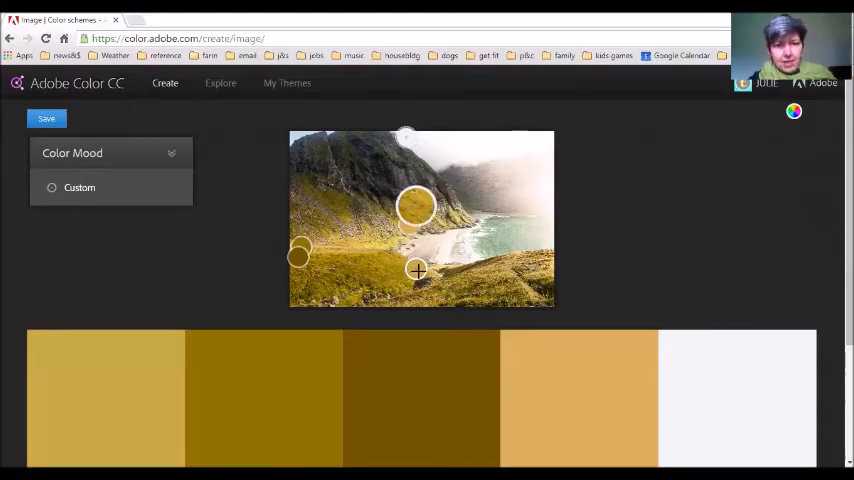
Drag a sampling circle from the hillside onto the pale sea water.
left_click_drag(417, 270, 490, 238)
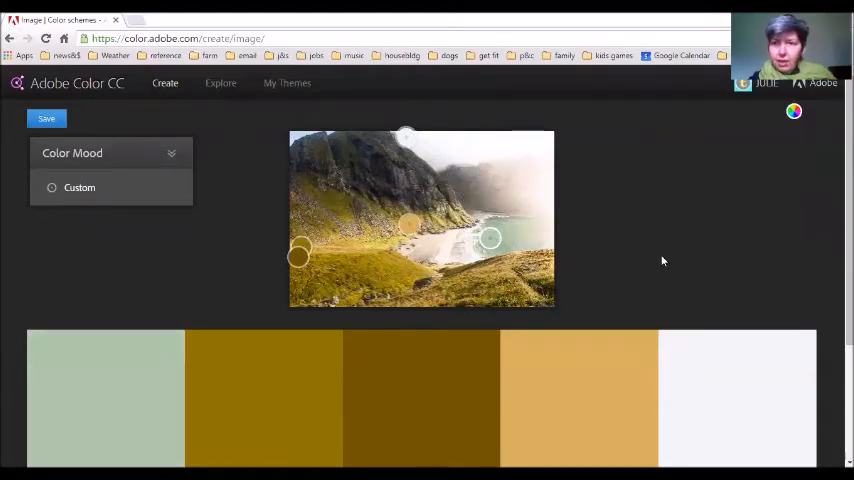